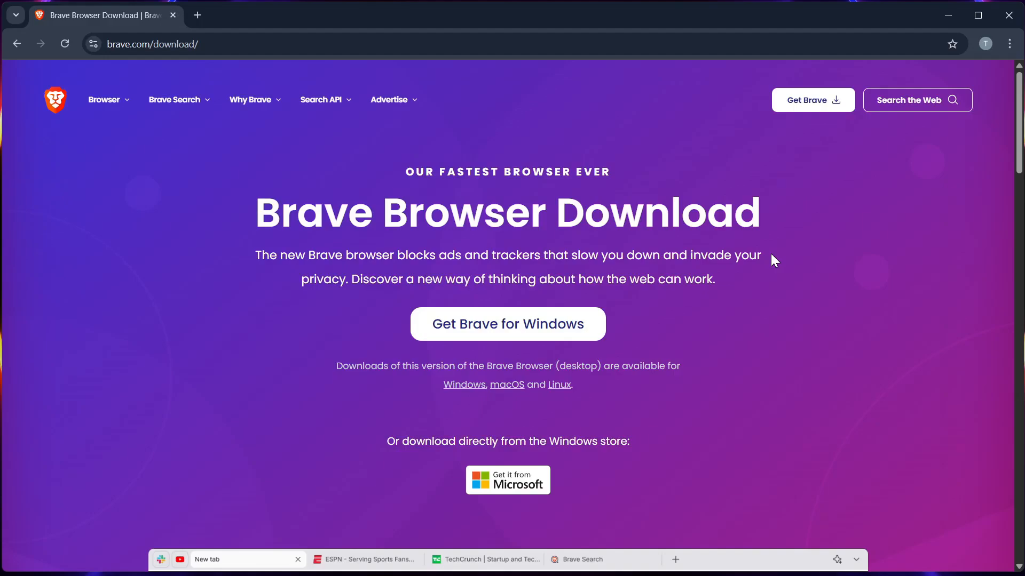
pyautogui.moveTo(809, 172)
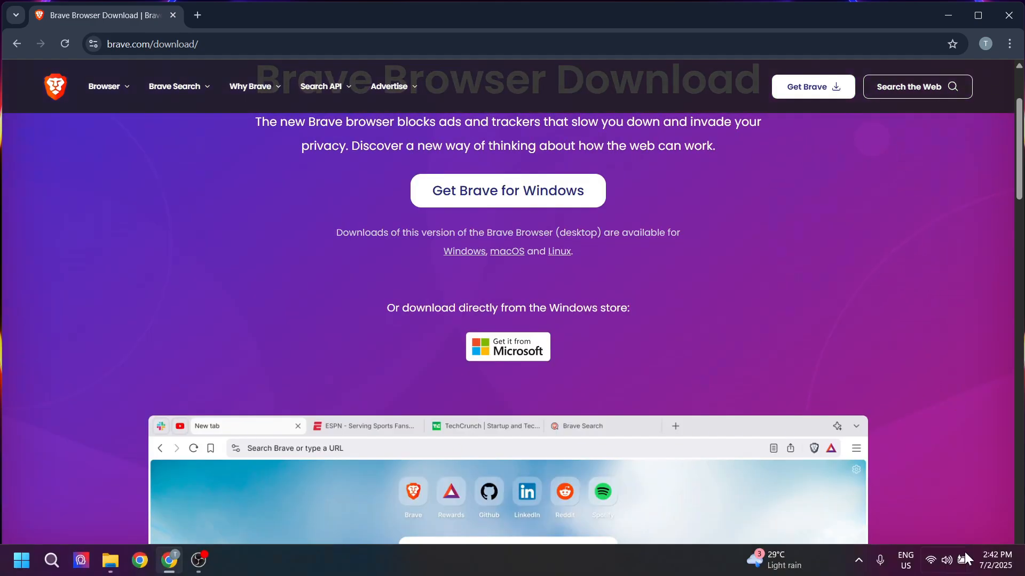
# Scroll past the browser preview to the 'Browse up to 3x faster' through 'Import settings' highlights
pyautogui.click(946, 560)
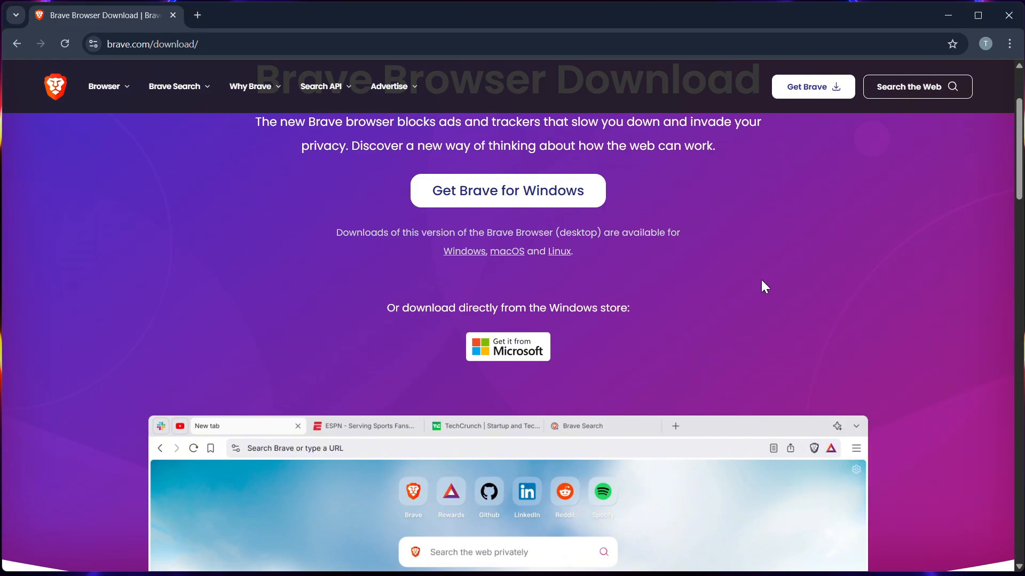
pyautogui.scroll(-3)
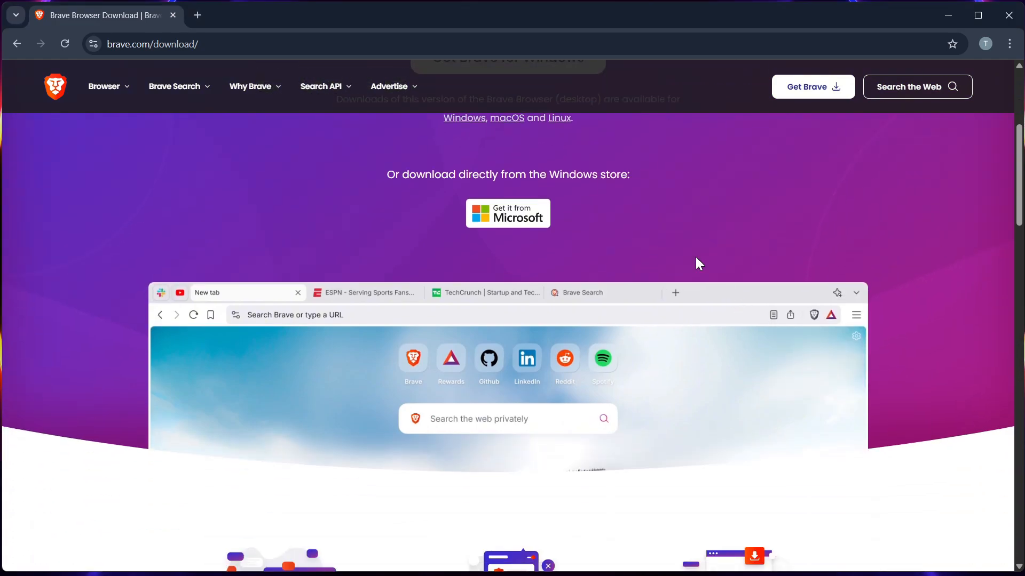
pyautogui.scroll(-3)
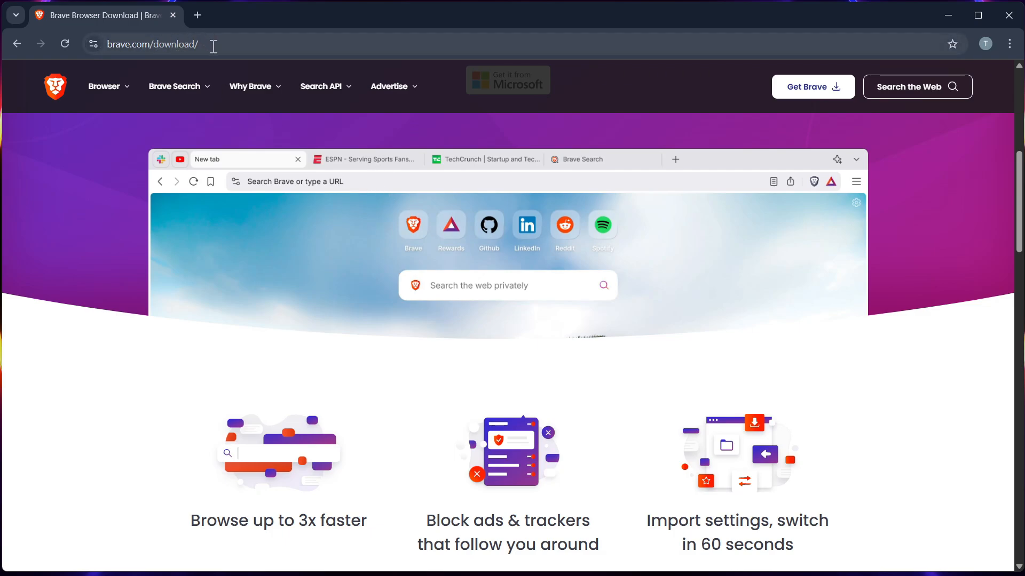
pyautogui.scroll(-3)
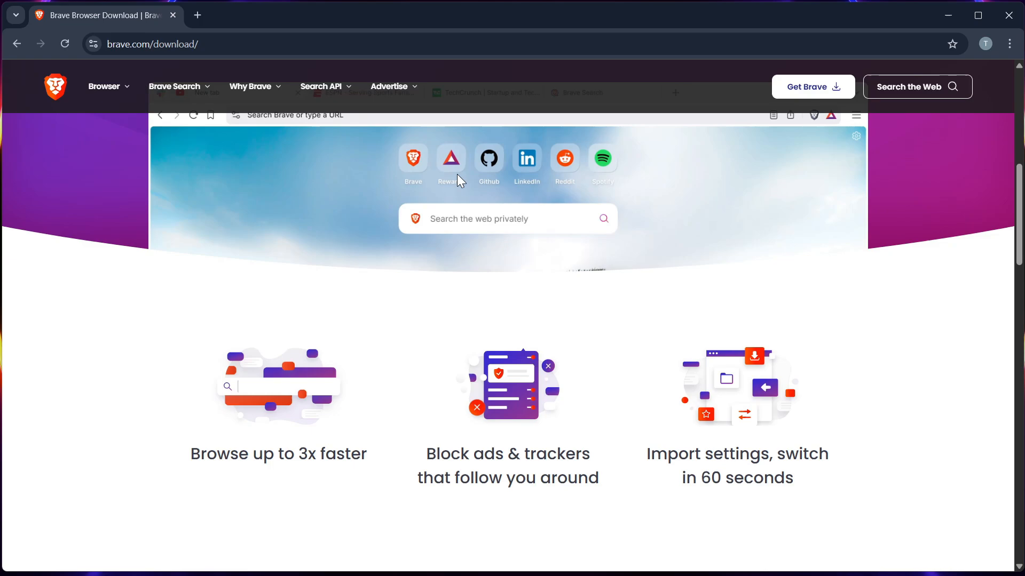
# Scroll to the Brave Browser for mobile section, then back up to the Download heading
pyautogui.scroll(-3)
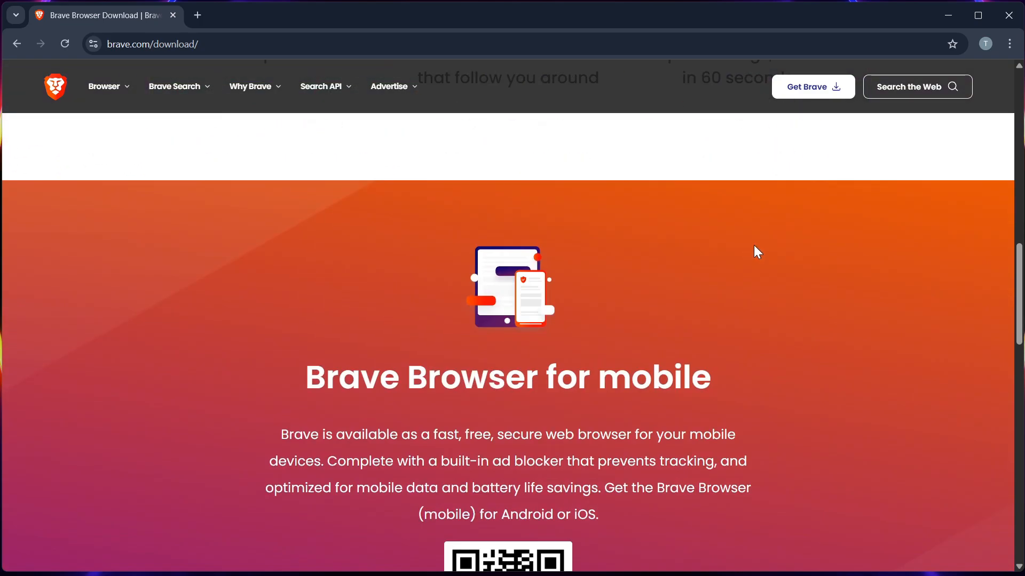
pyautogui.scroll(-3)
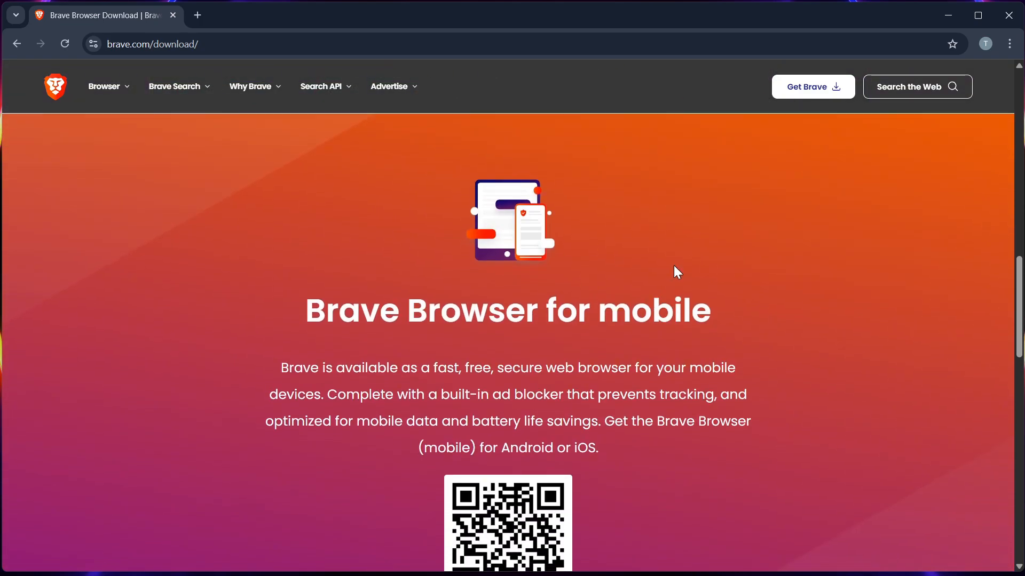
pyautogui.scroll(-3)
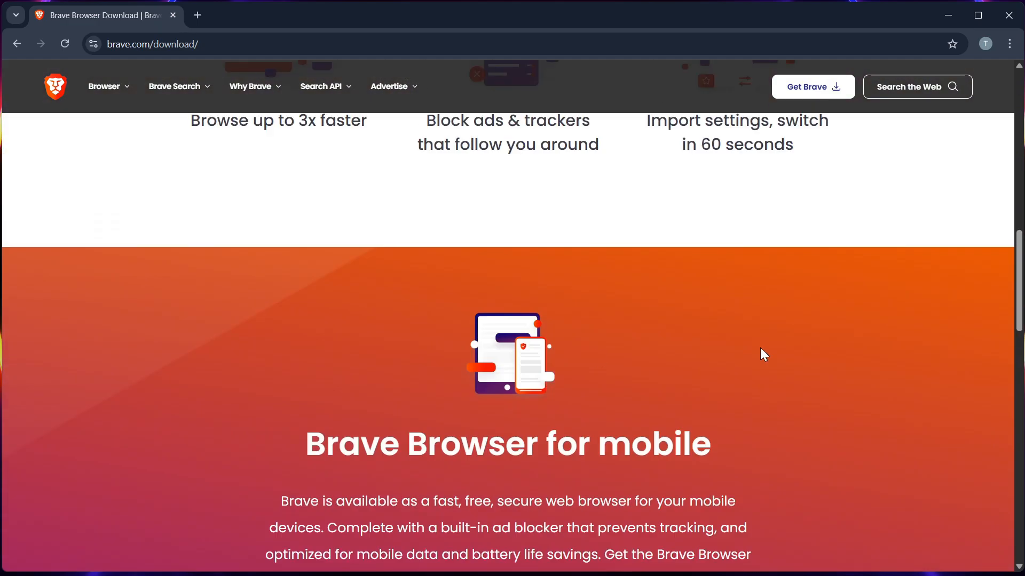
pyautogui.scroll(3)
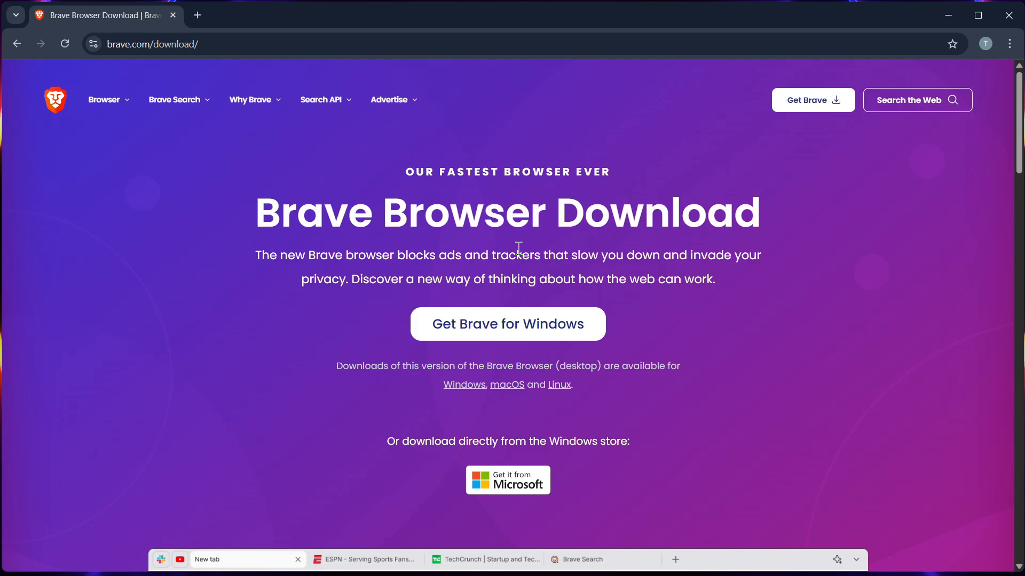
pyautogui.moveTo(547, 171)
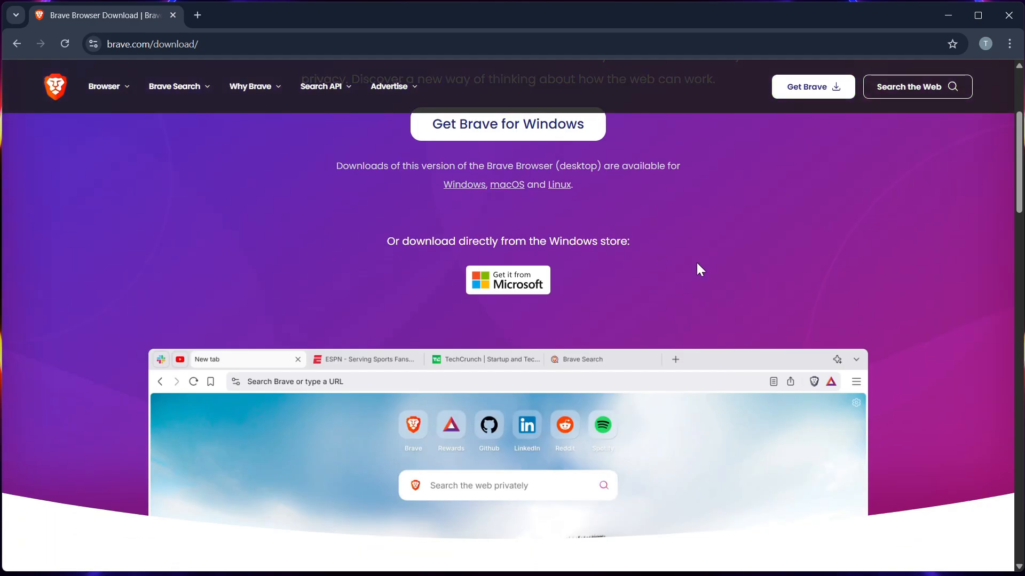
pyautogui.moveTo(720, 253)
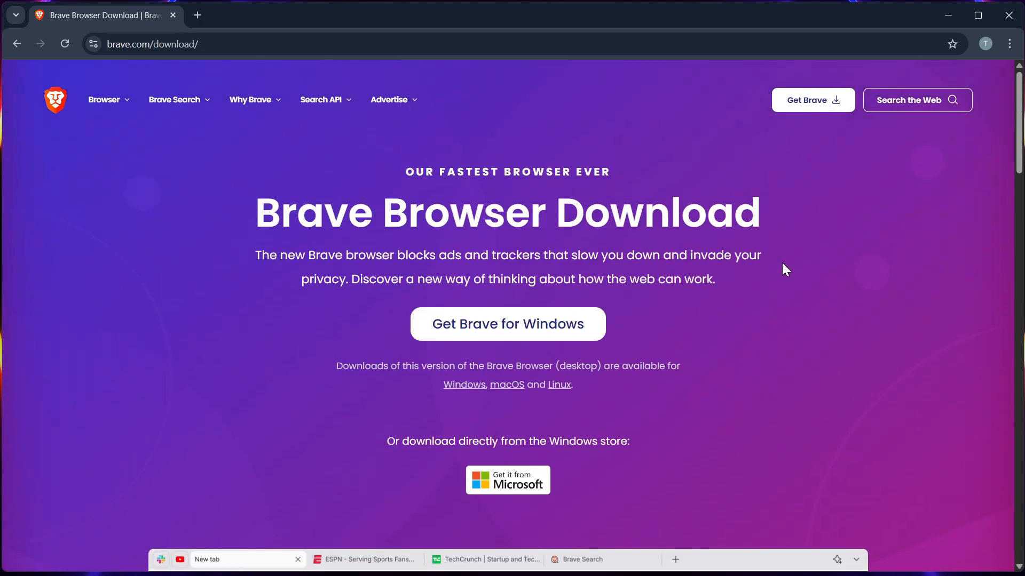
pyautogui.moveTo(795, 250)
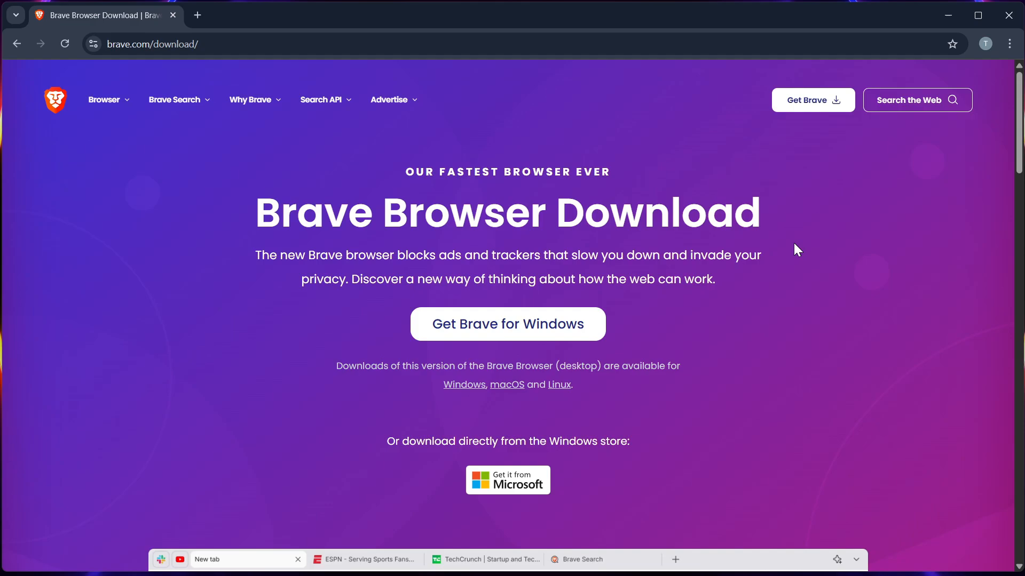
# Scroll past the preview and features to the Brave Browser for mobile description
pyautogui.scroll(-3)
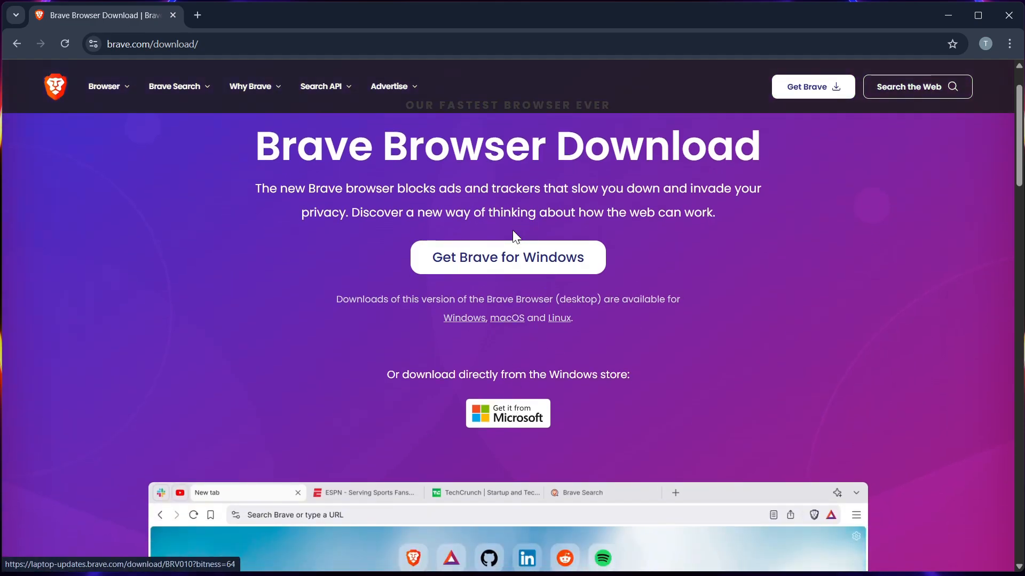
pyautogui.scroll(-3)
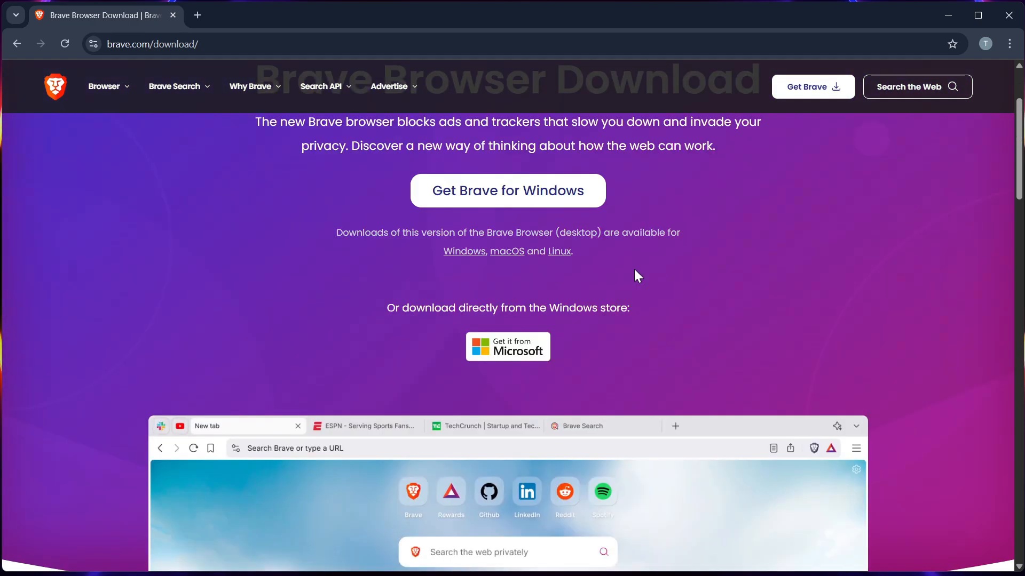
pyautogui.moveTo(679, 270)
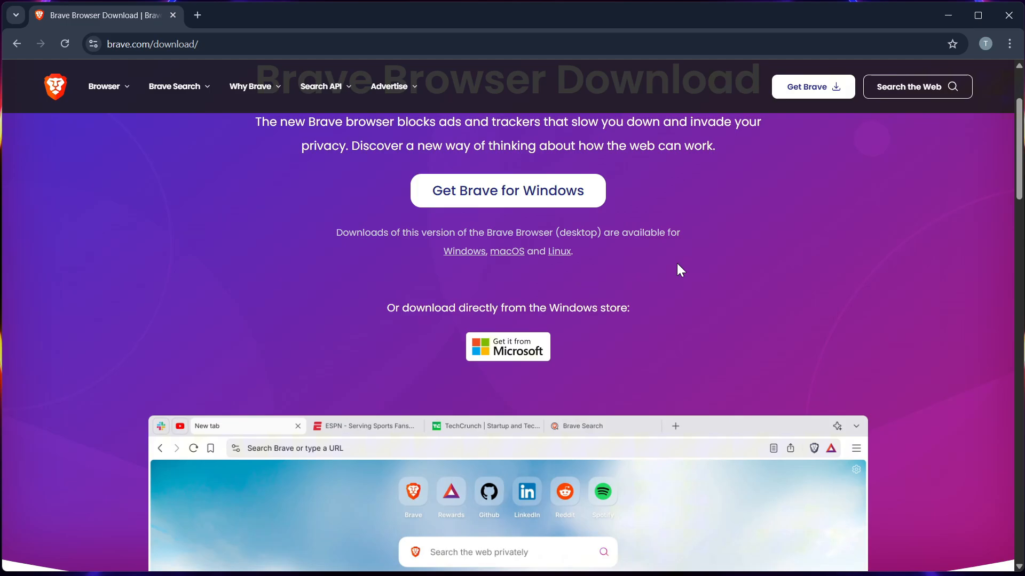
pyautogui.scroll(-3)
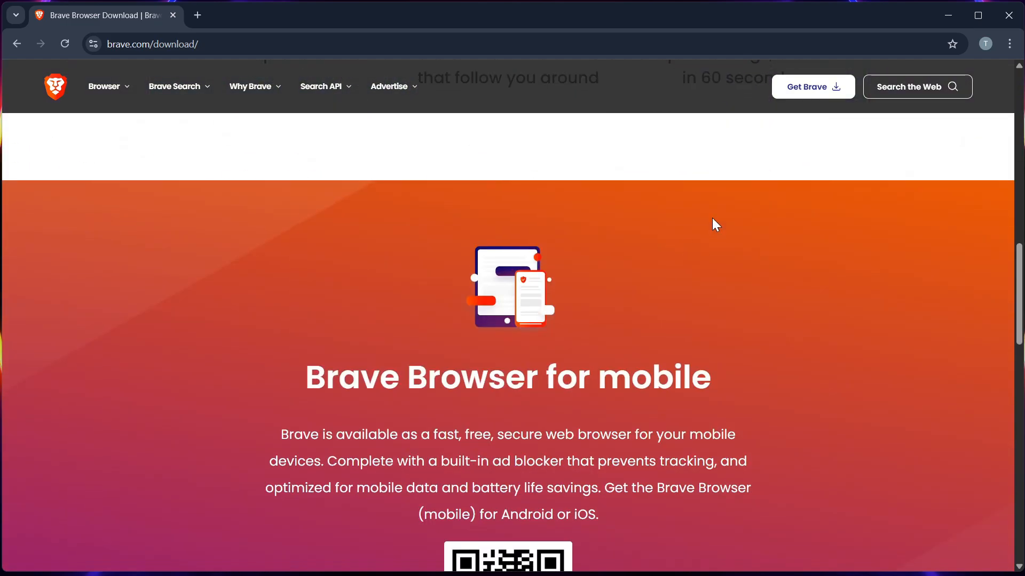